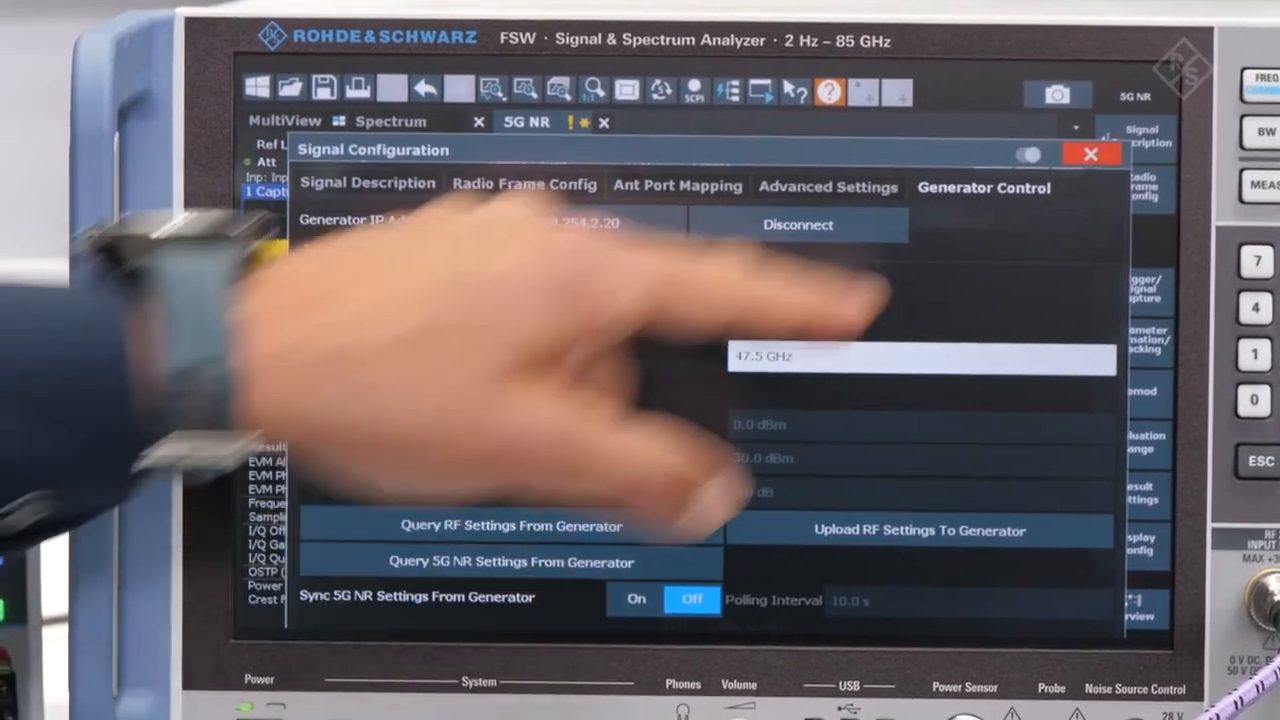
# Step: Bring up the Baseband A 5G NR dialog at its Quick Settings, showing TDD duplexing
pyautogui.click(1090, 152)
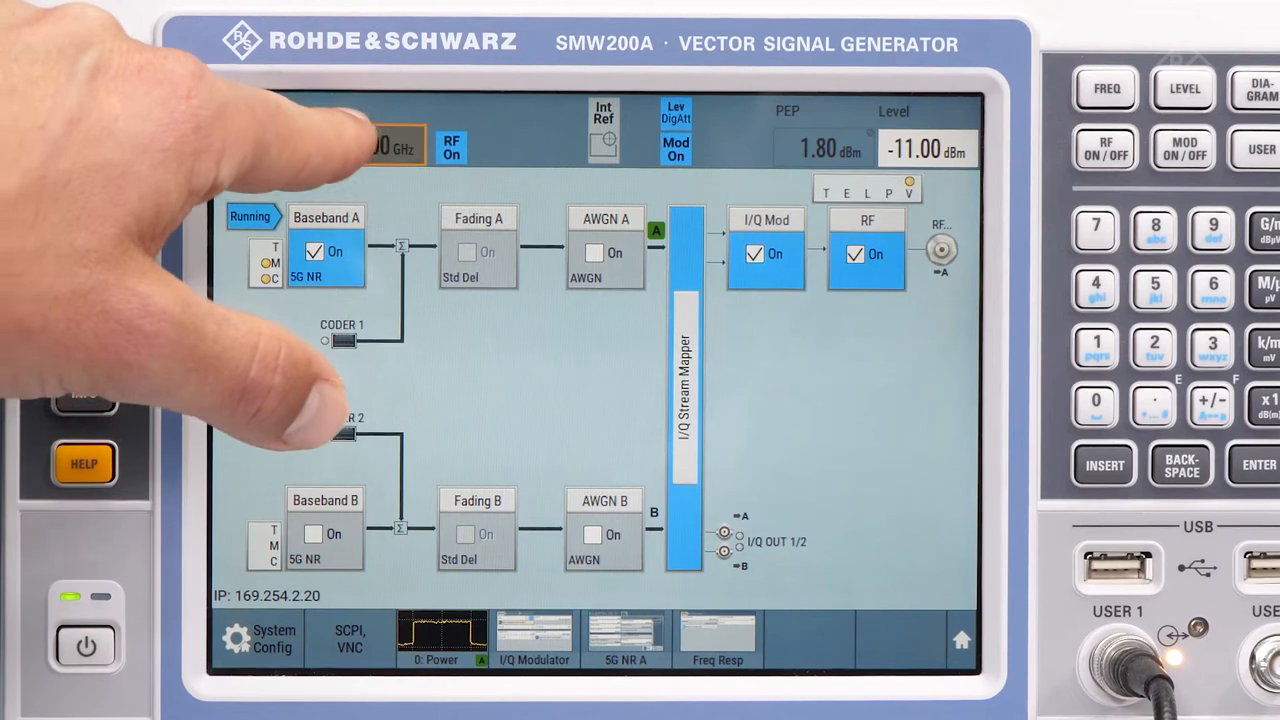
pyautogui.click(380, 148)
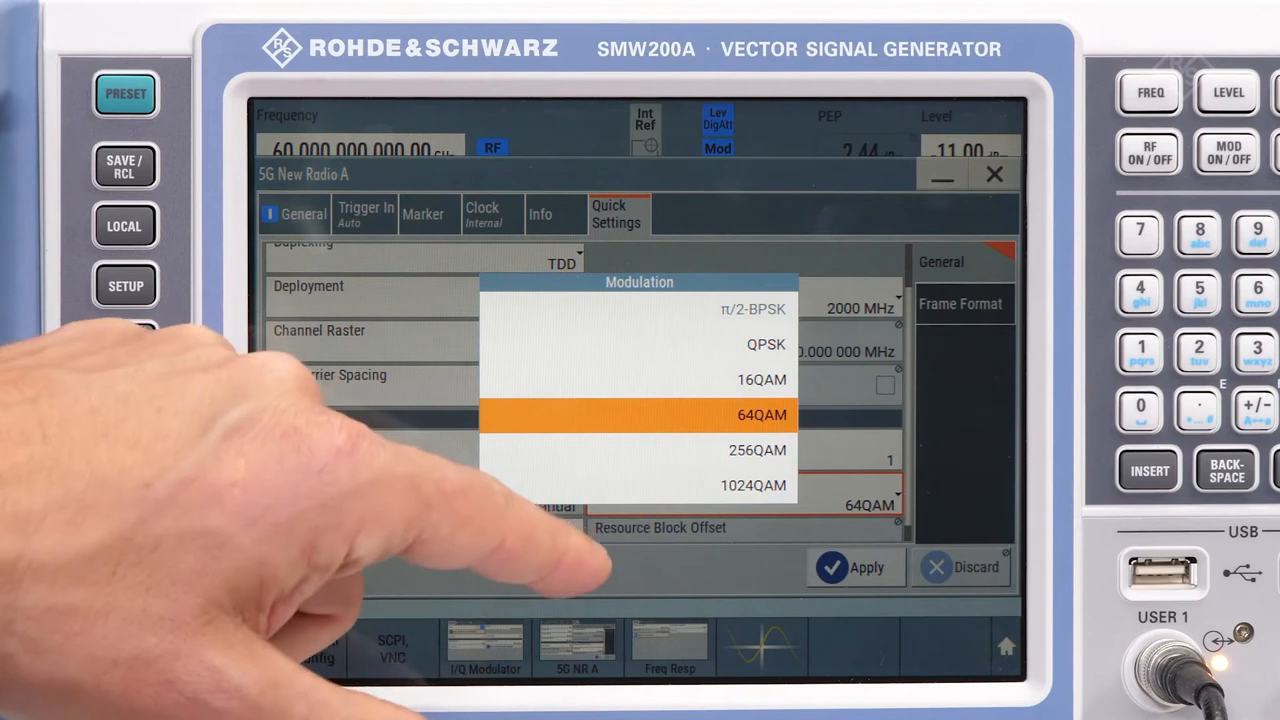
# Step: Choose 64QAM modulation and 960 kHz subcarrier spacing for the 2000 MHz FR2+ signal
pyautogui.click(760, 414)
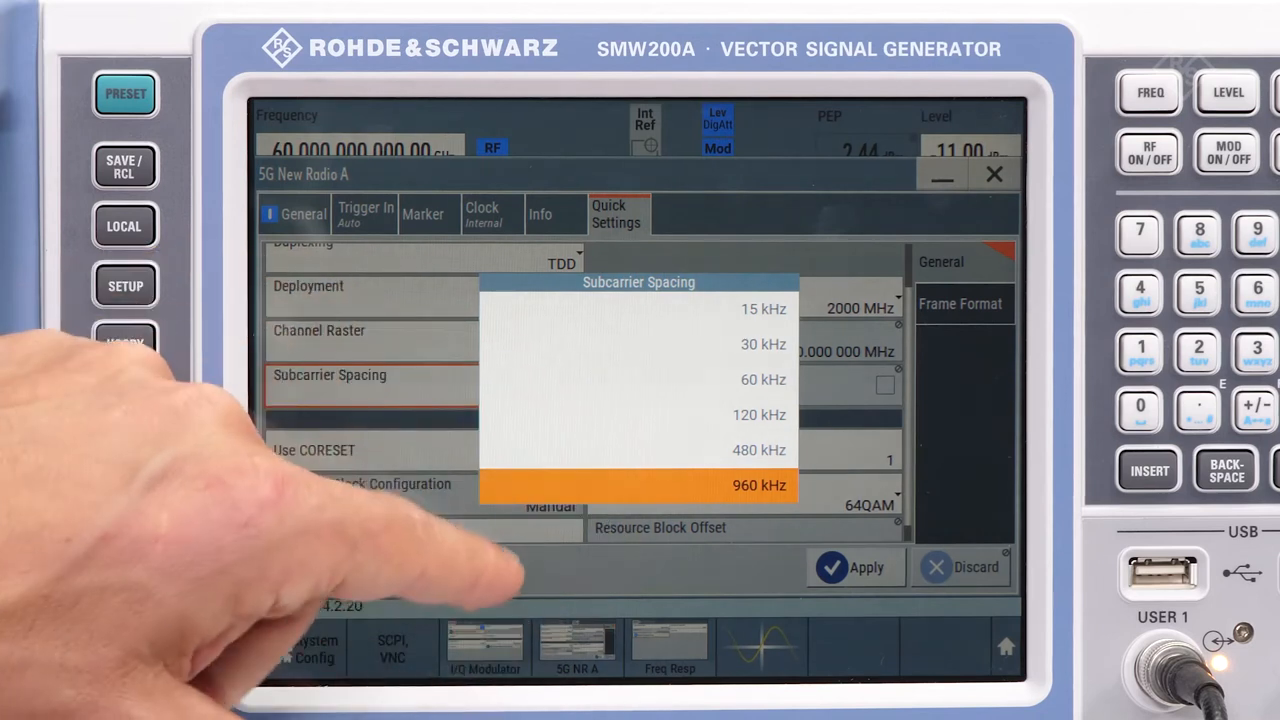
pyautogui.click(760, 486)
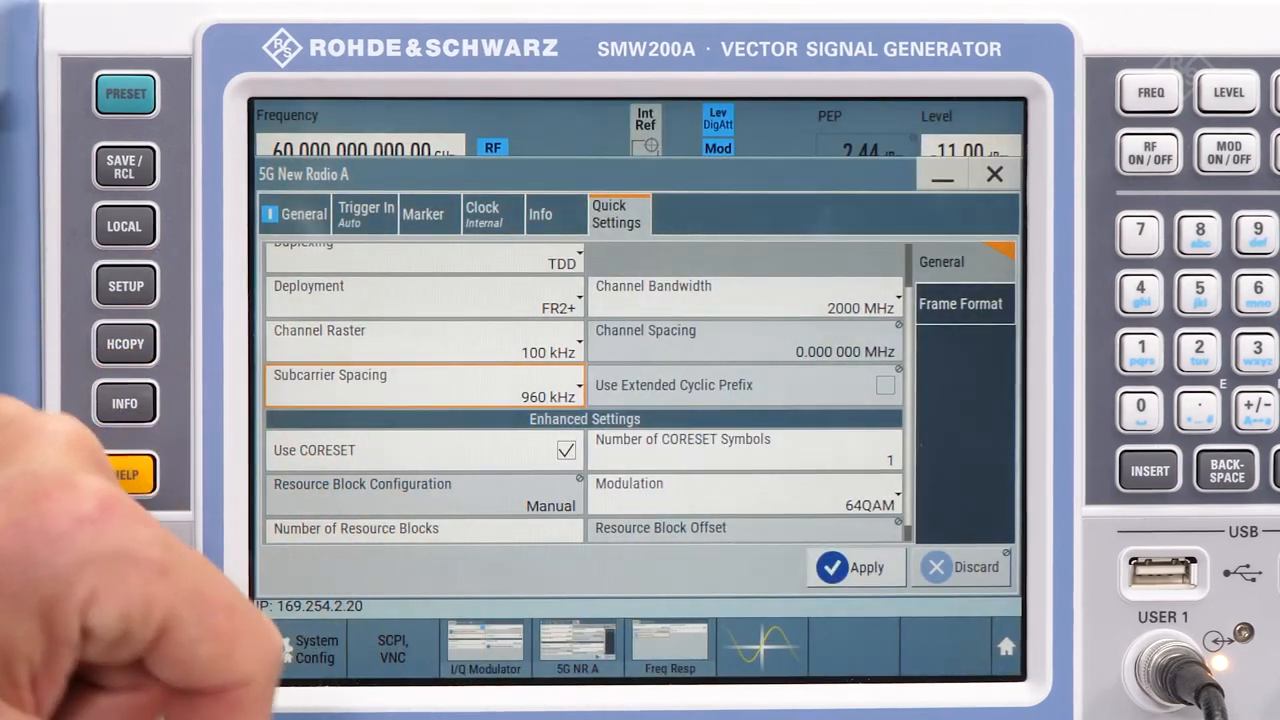